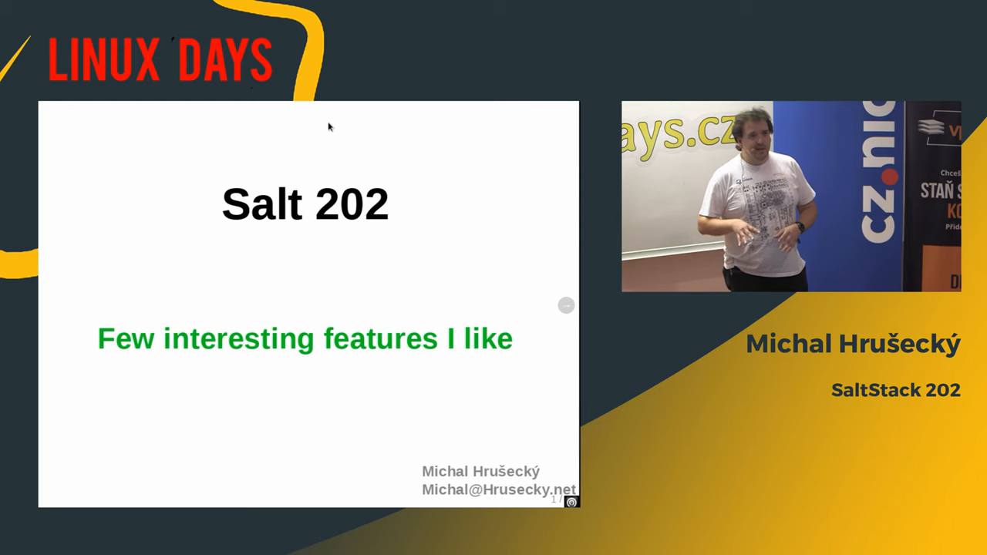
# Advance the SaltStack 202 deck from the title slide to slide 2, 'What is Saltstack'
pyautogui.click(566, 305)
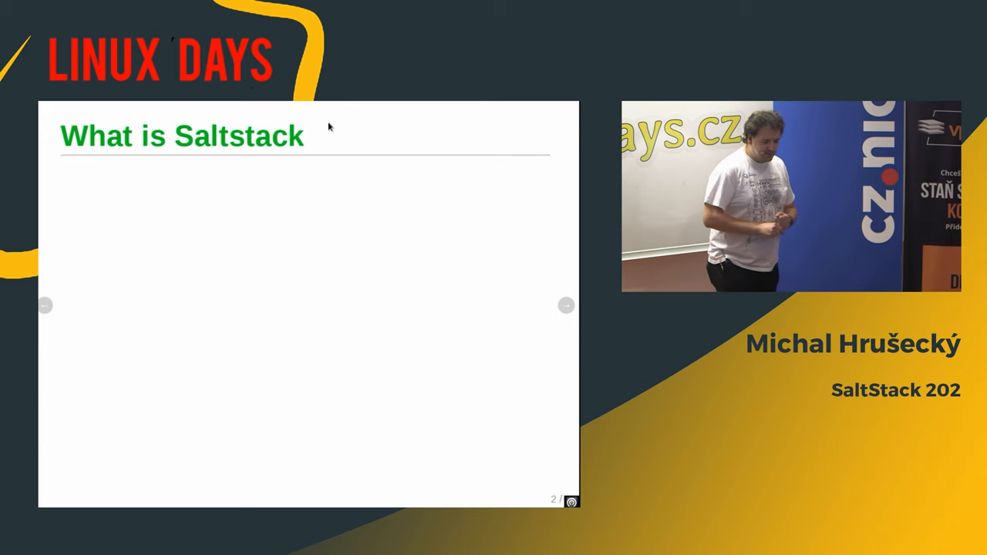
pyautogui.click(566, 305)
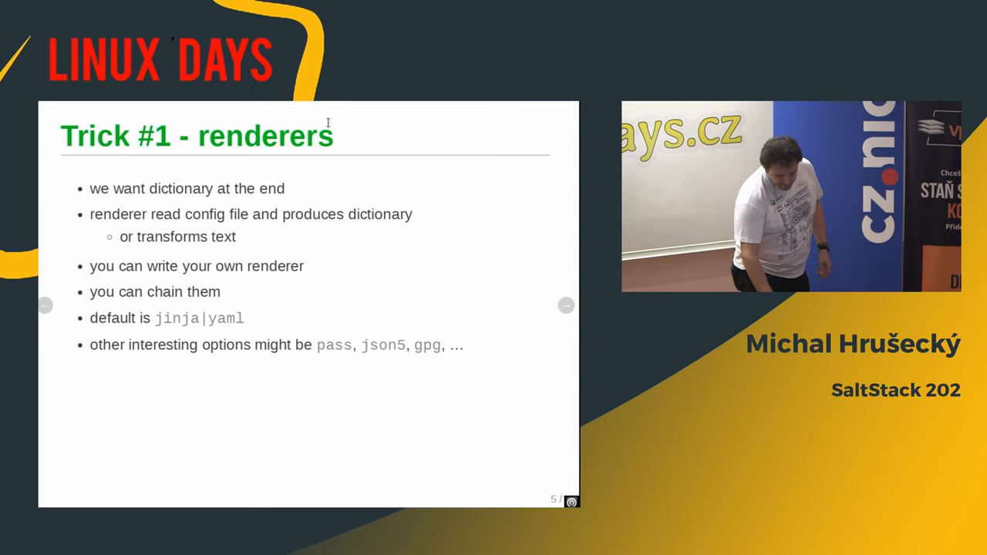
pyautogui.moveTo(356, 105)
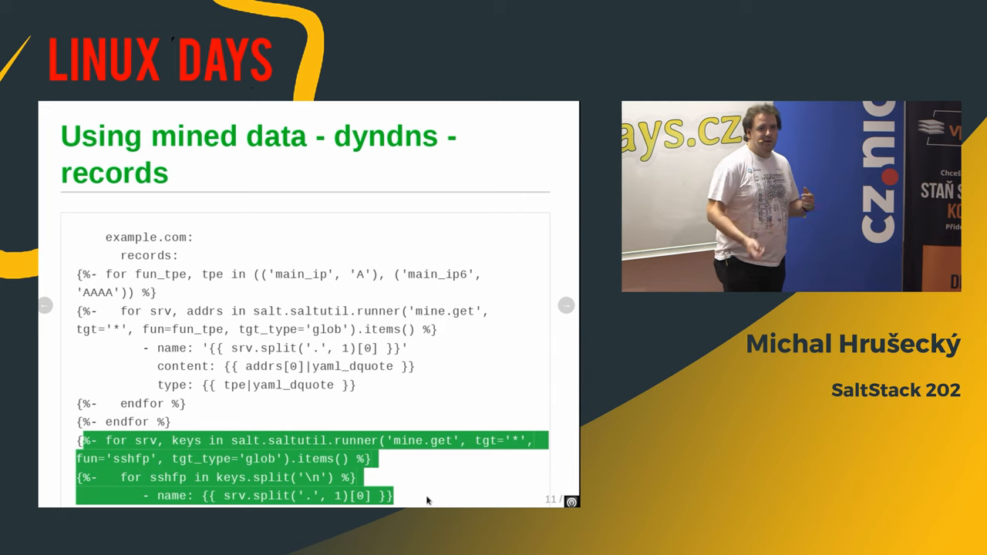
pyautogui.click(566, 306)
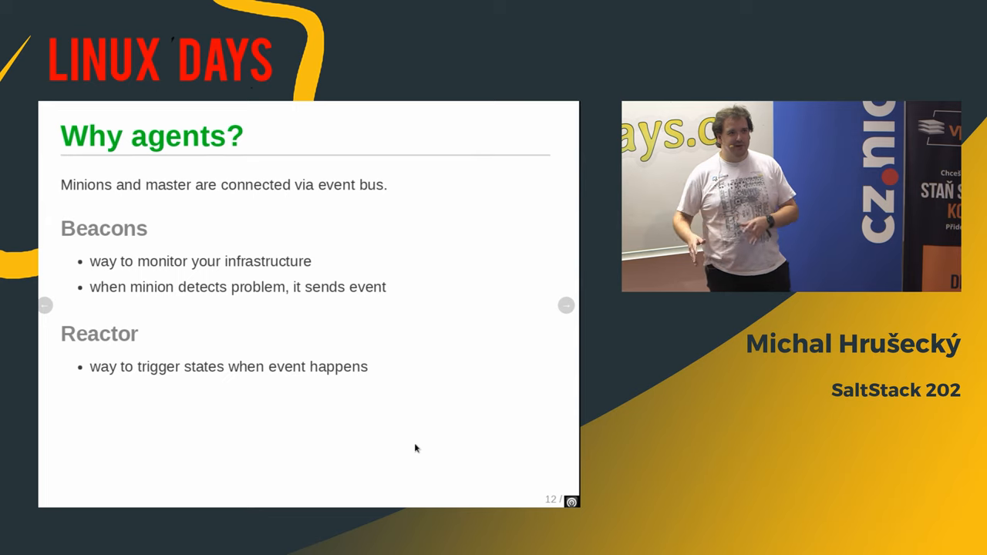
# Advance to slide 13, 'Beacons', with the diskusage, memusage and status beacon configuration
pyautogui.click(565, 306)
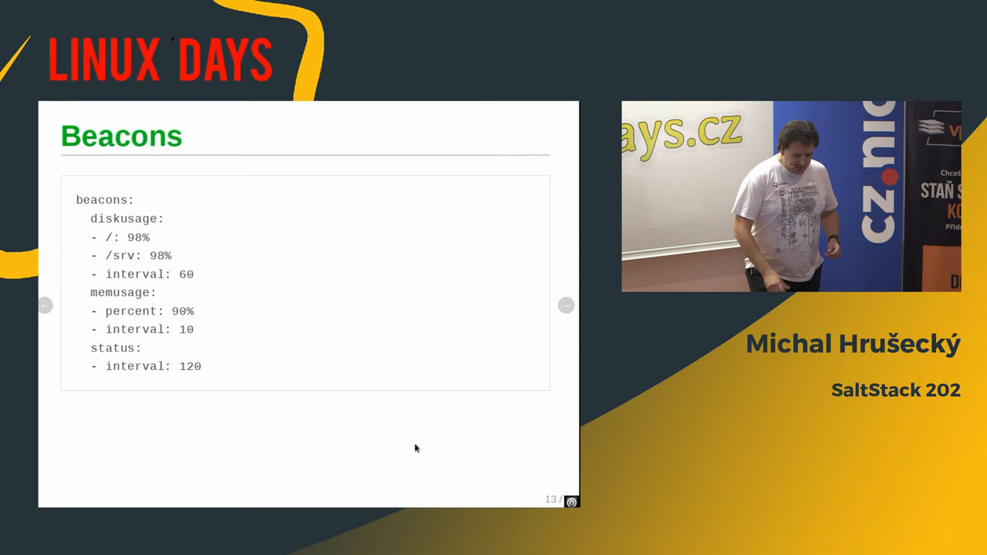
pyautogui.moveTo(214, 294)
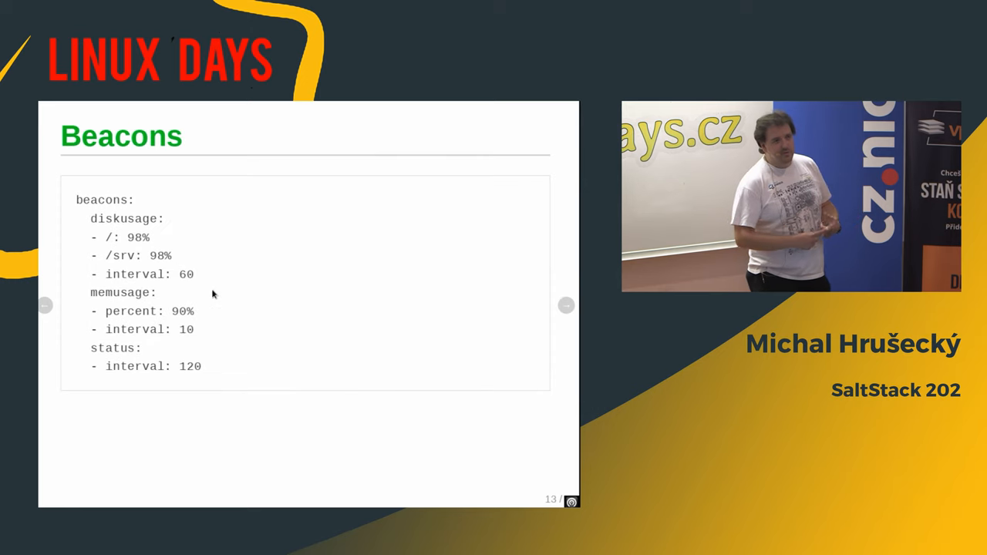